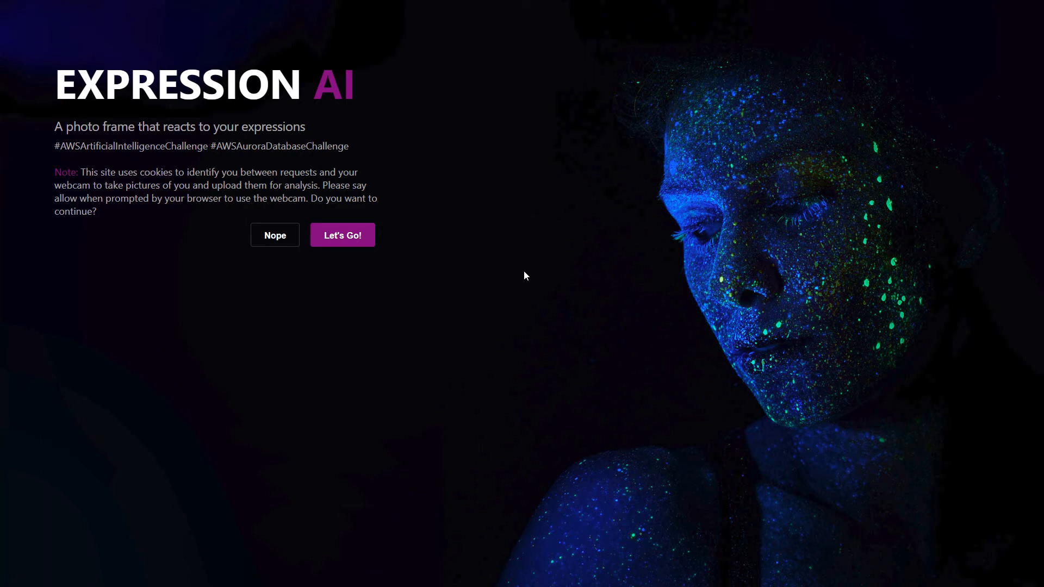
- Agree to the cookie and webcam notice with Let's Go! to start the live preview
left_click(342, 234)
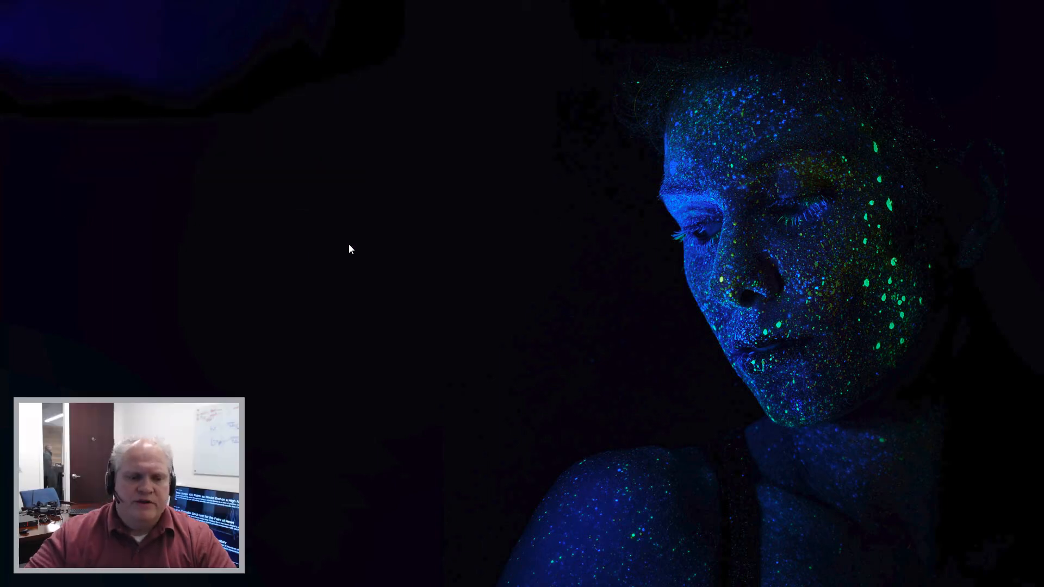